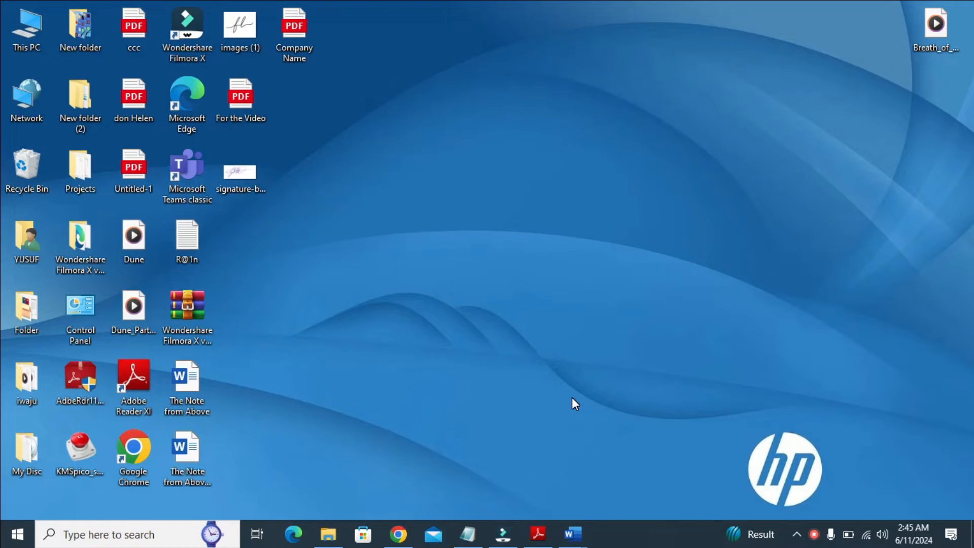
# - Open the For the Video letter from the desktop and scroll through it
pyautogui.click(241, 97)
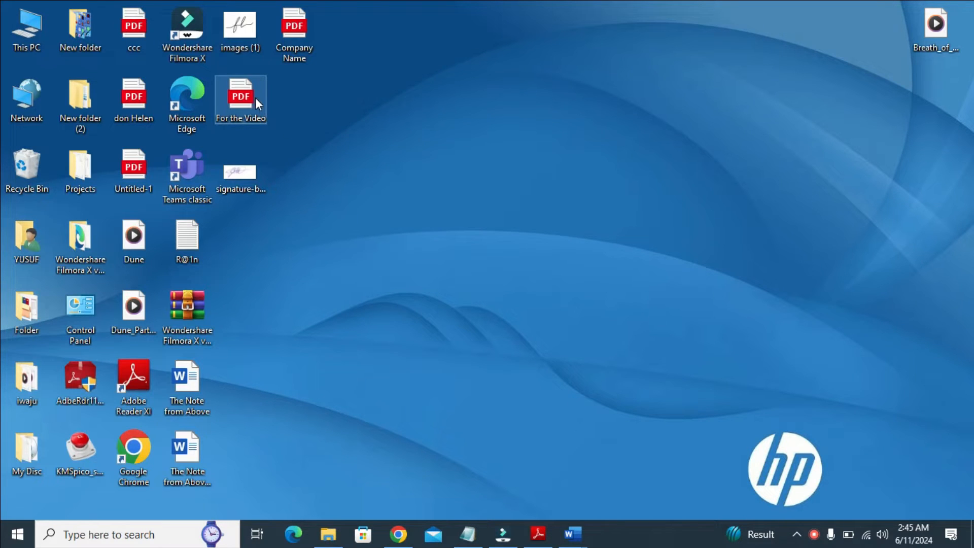
pyautogui.moveTo(239, 108)
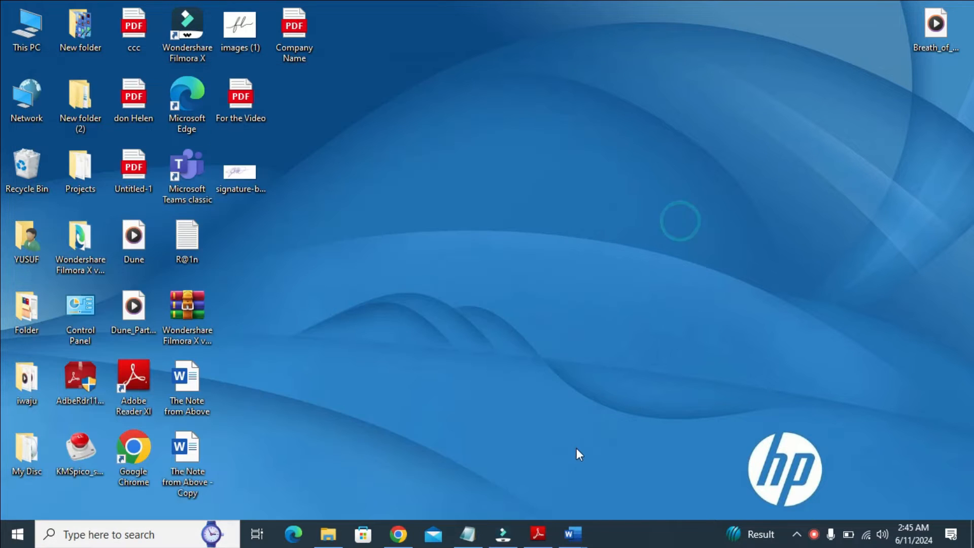
pyautogui.doubleClick(241, 97)
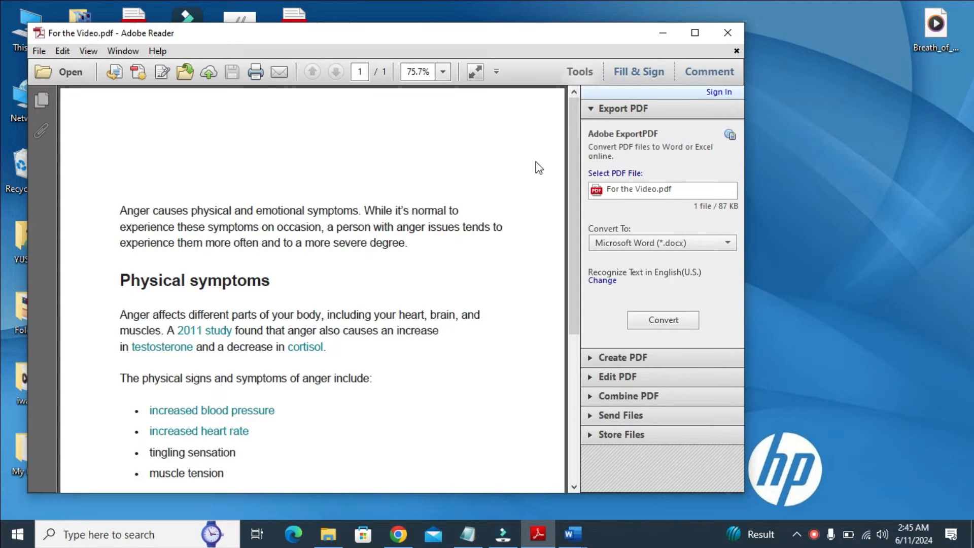
pyautogui.scroll(-3)
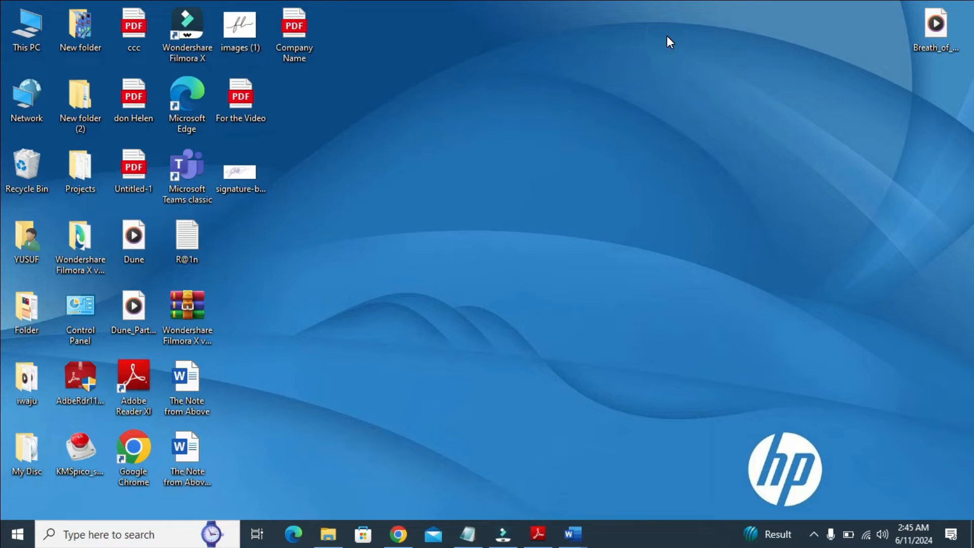
# - Bring up Chrome and choose Edit PDF from iLovePDF's full list of PDF tools
pyautogui.click(400, 534)
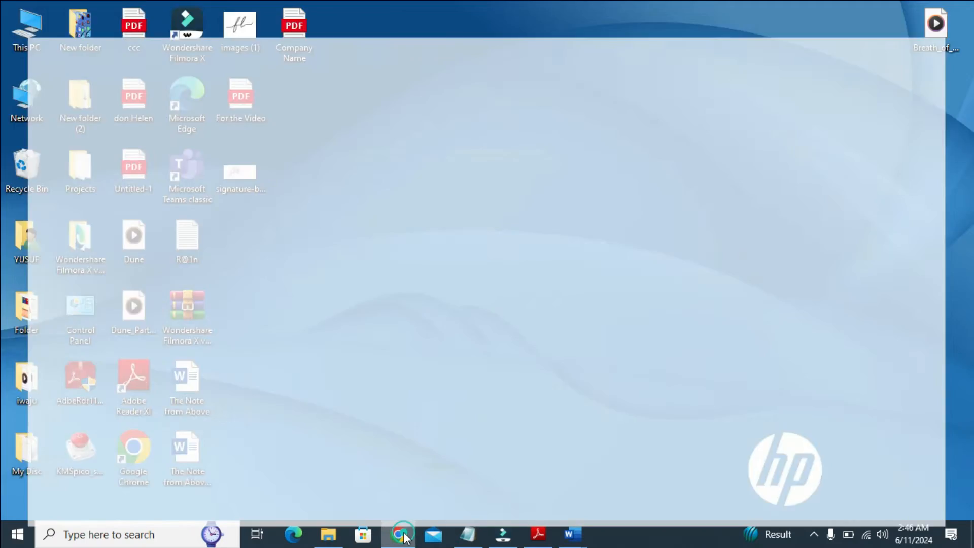
pyautogui.click(403, 534)
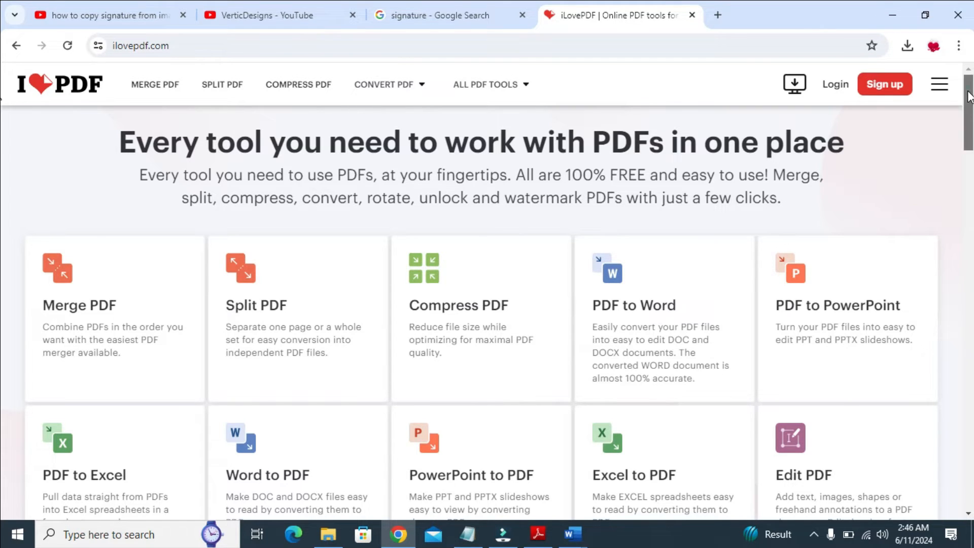
pyautogui.click(487, 84)
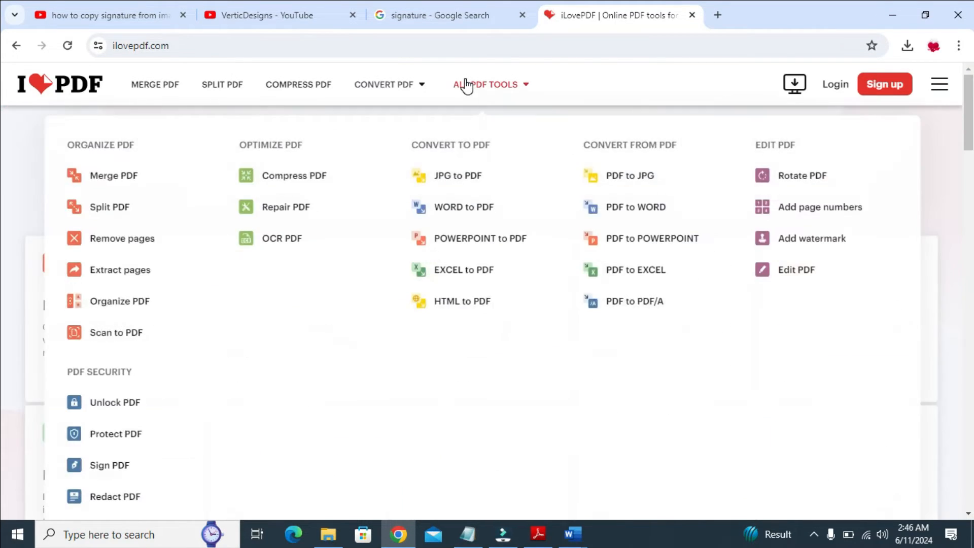
pyautogui.moveTo(479, 88)
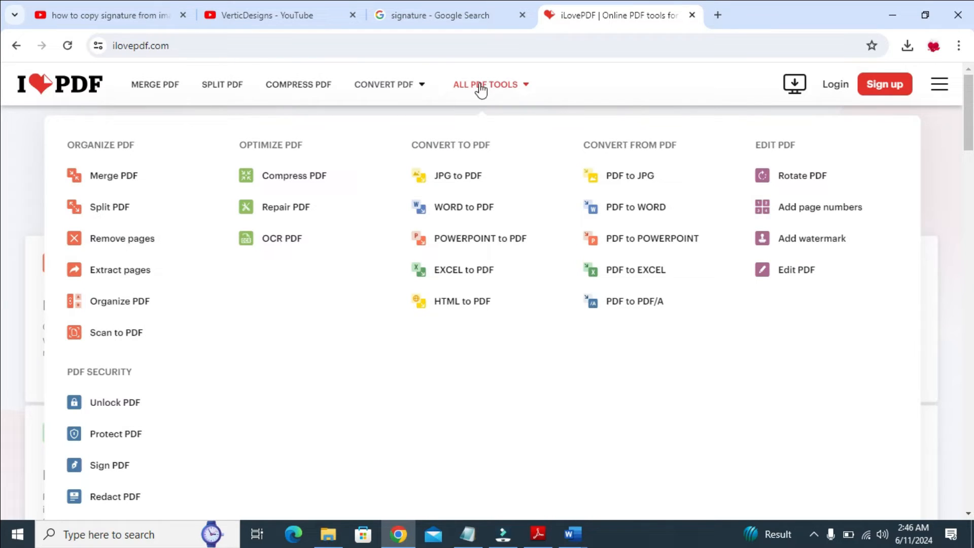
pyautogui.moveTo(796, 269)
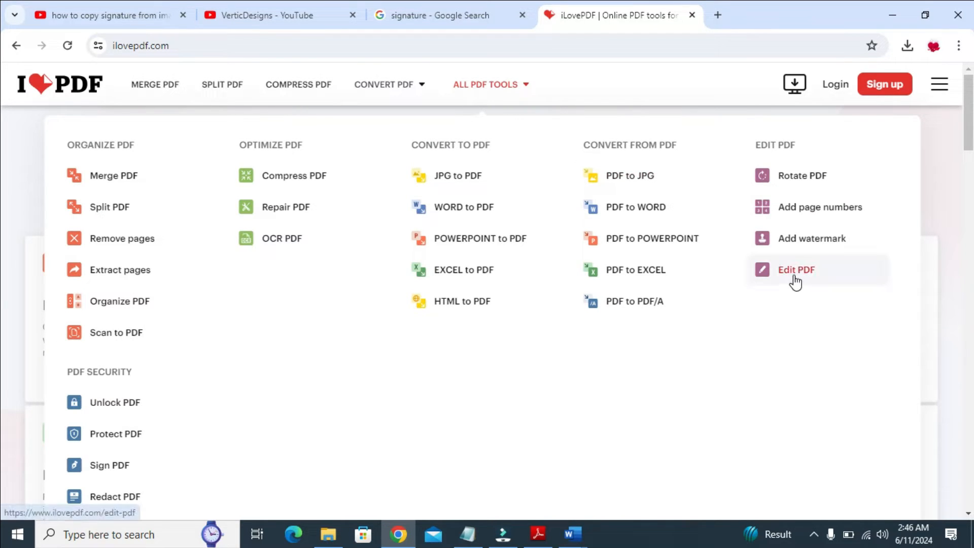
pyautogui.moveTo(804, 278)
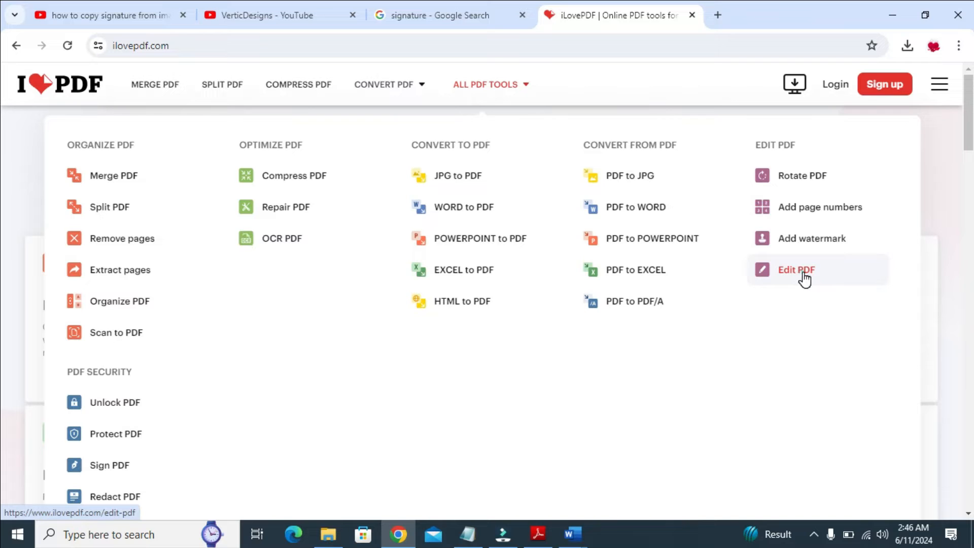
pyautogui.click(796, 269)
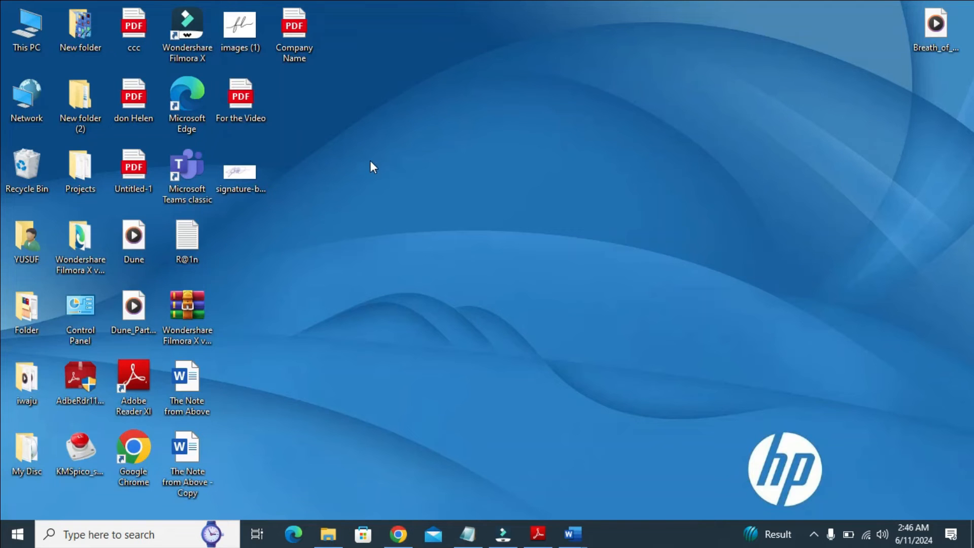
pyautogui.moveTo(241, 98)
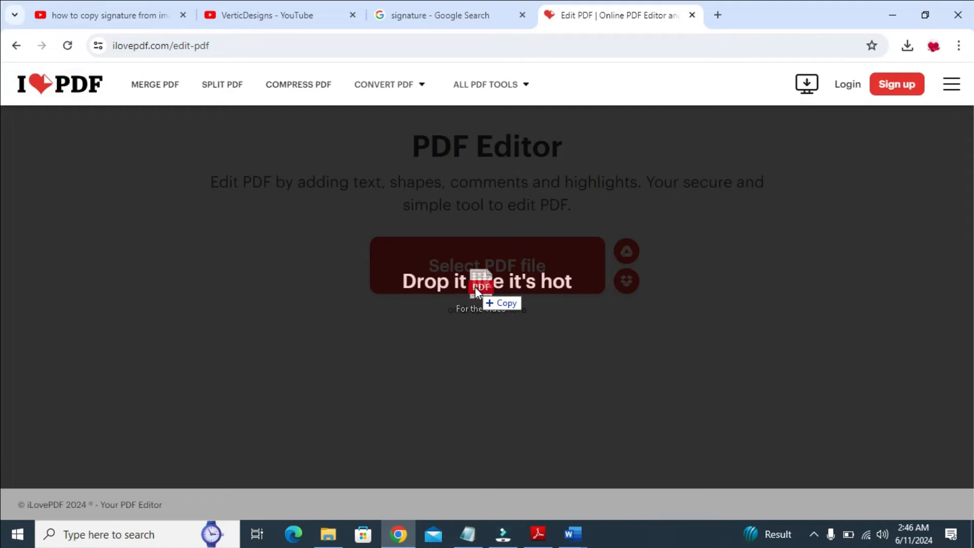
# - Load For the Video.pdf into the iLovePDF PDF editor
pyautogui.click(487, 280)
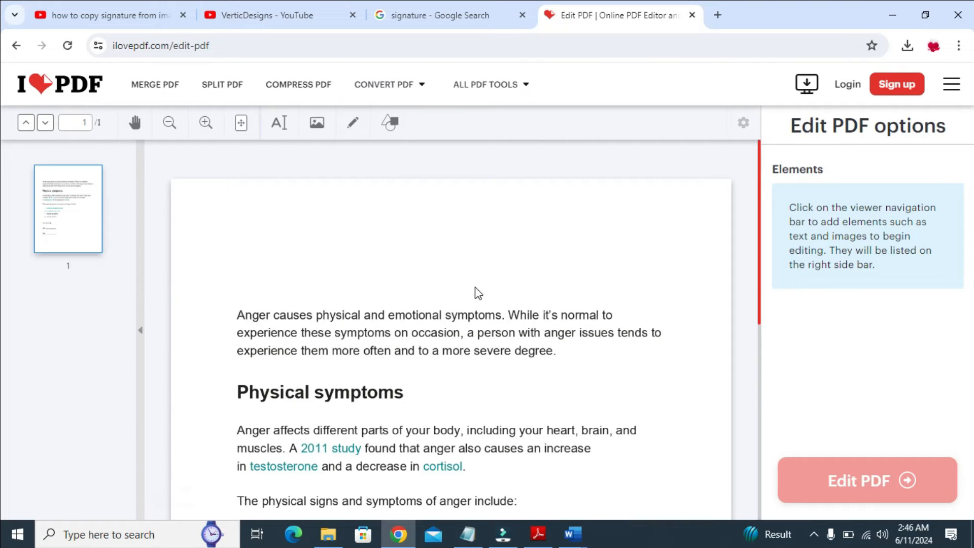
pyautogui.moveTo(753, 222)
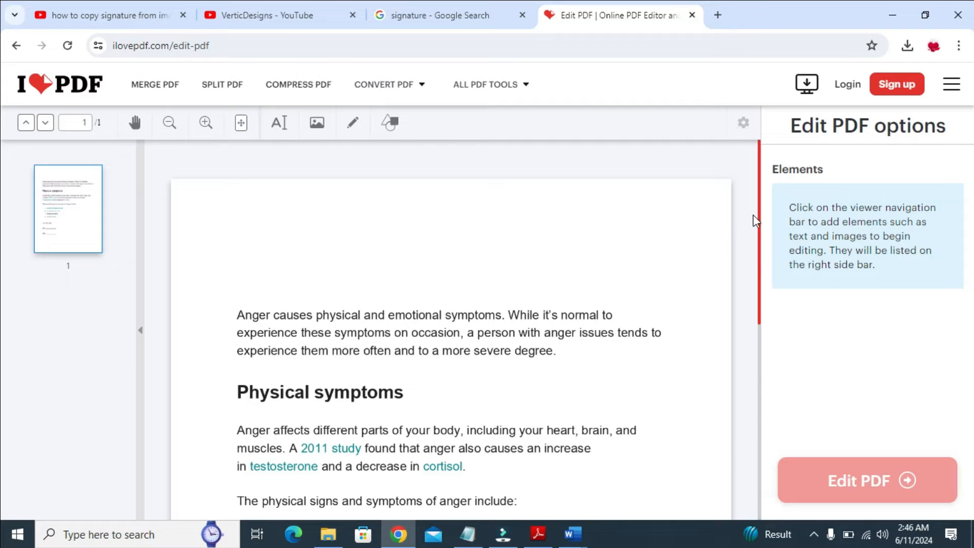
# - Scroll down to the letter's blank Sign and Date lines and start the Add image tool
pyautogui.scroll(-3)
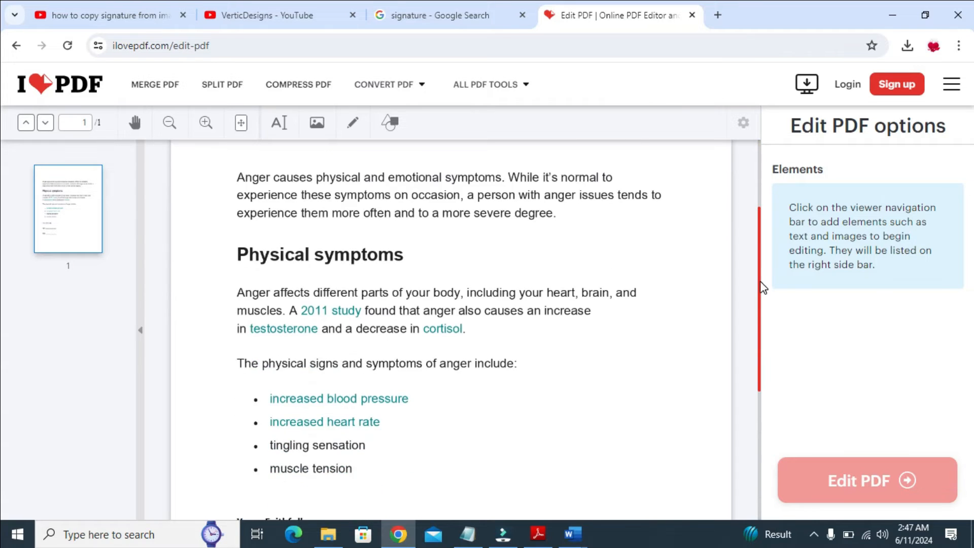
pyautogui.scroll(-3)
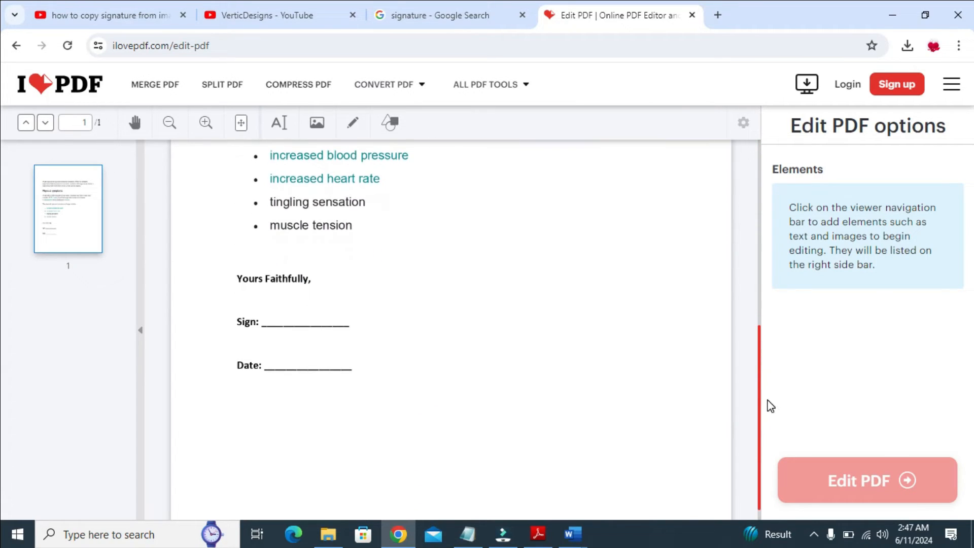
pyautogui.moveTo(288, 318)
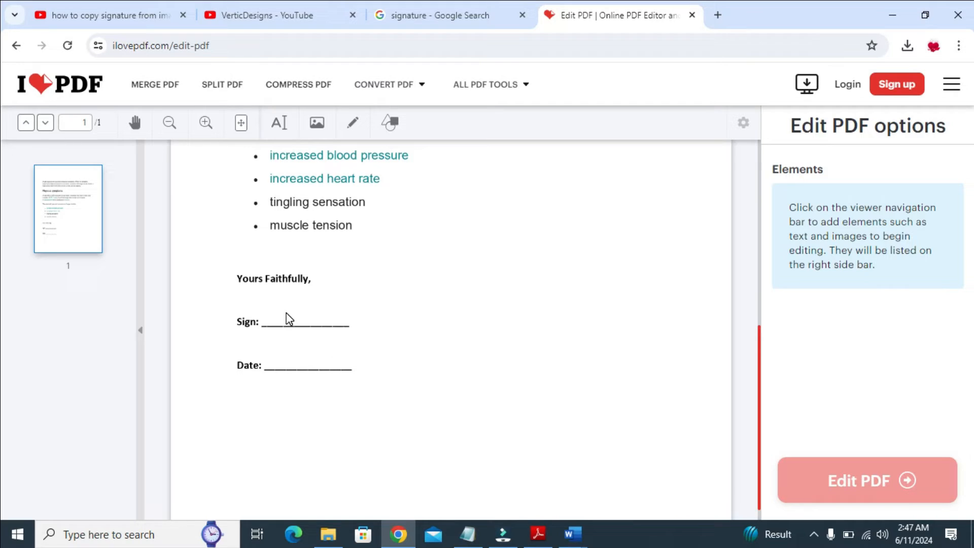
pyautogui.moveTo(316, 123)
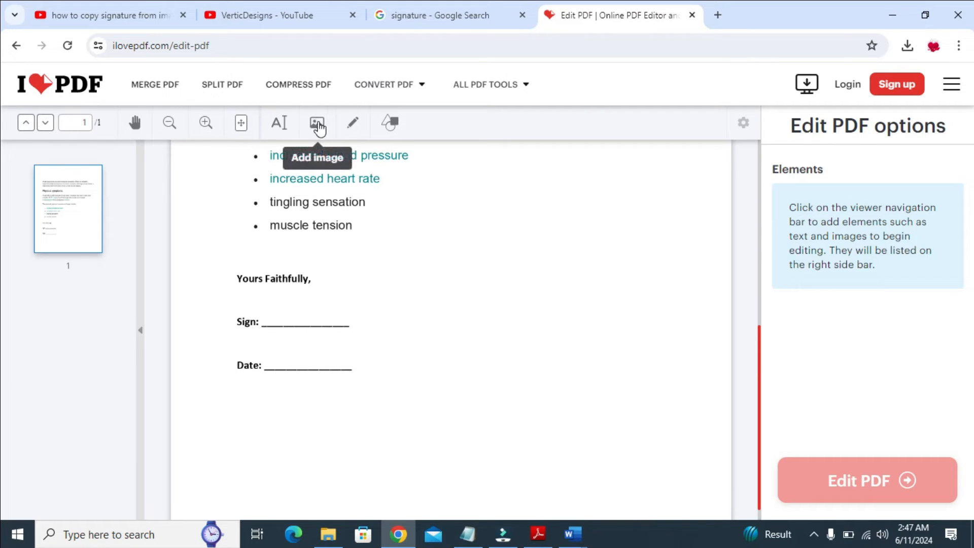
pyautogui.click(316, 123)
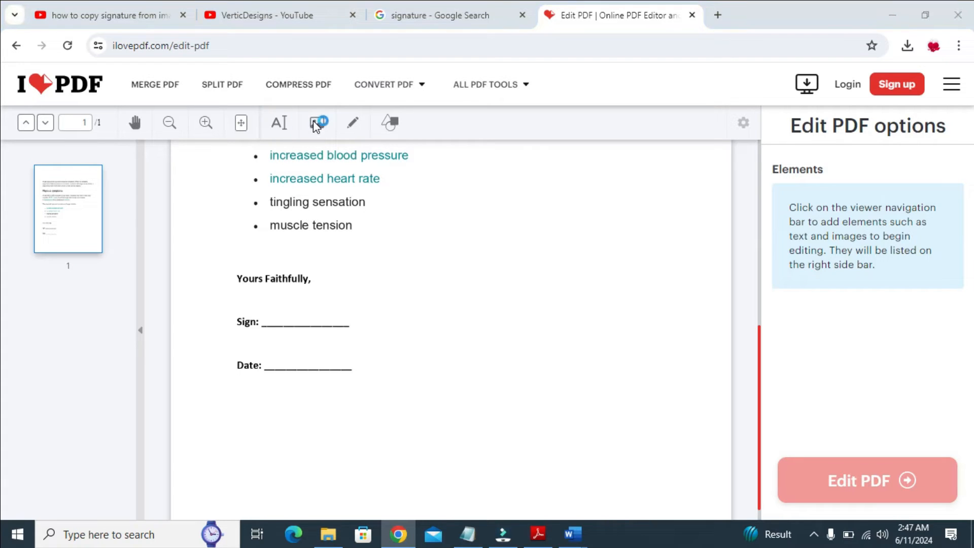
# - Pick signature-blue-BEST-ONE from the Desktop in the image file picker
pyautogui.click(318, 123)
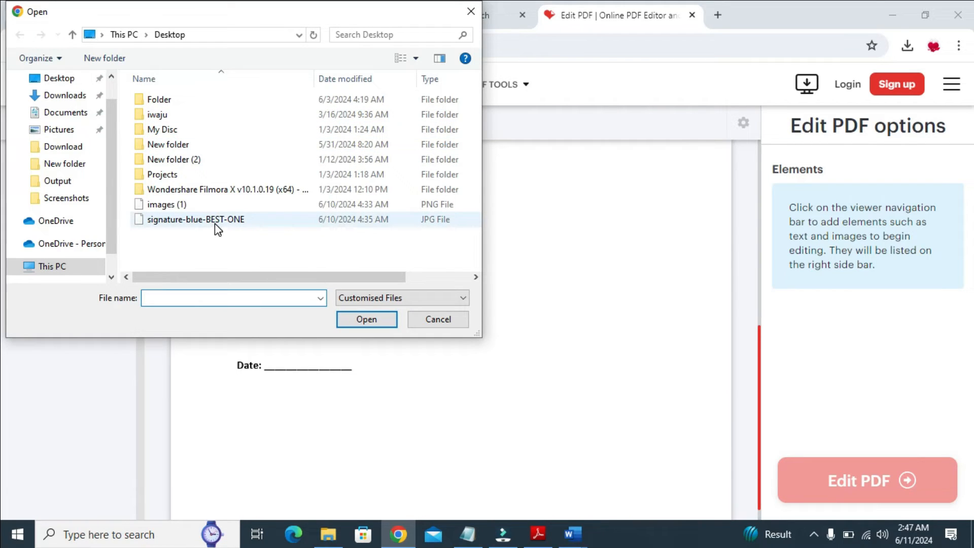
pyautogui.moveTo(195, 219)
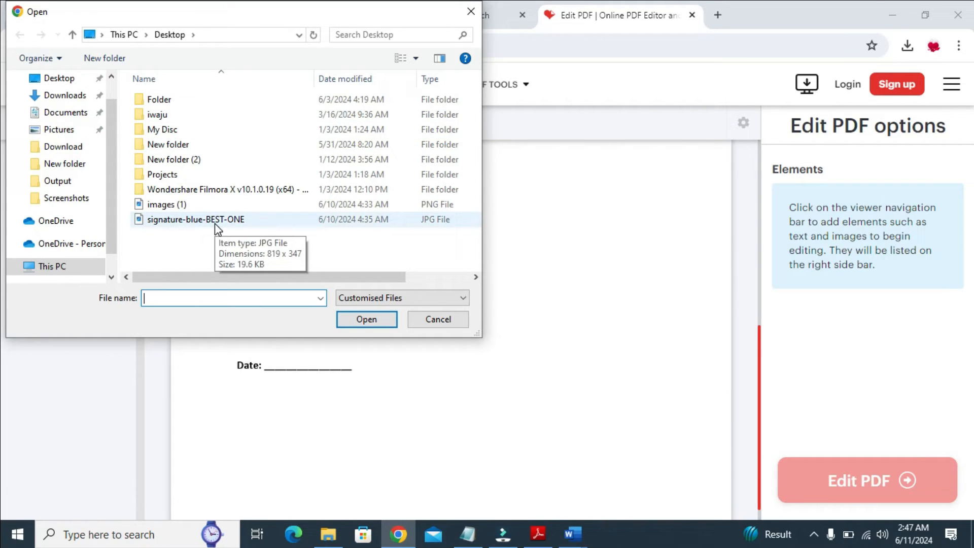
pyautogui.moveTo(187, 222)
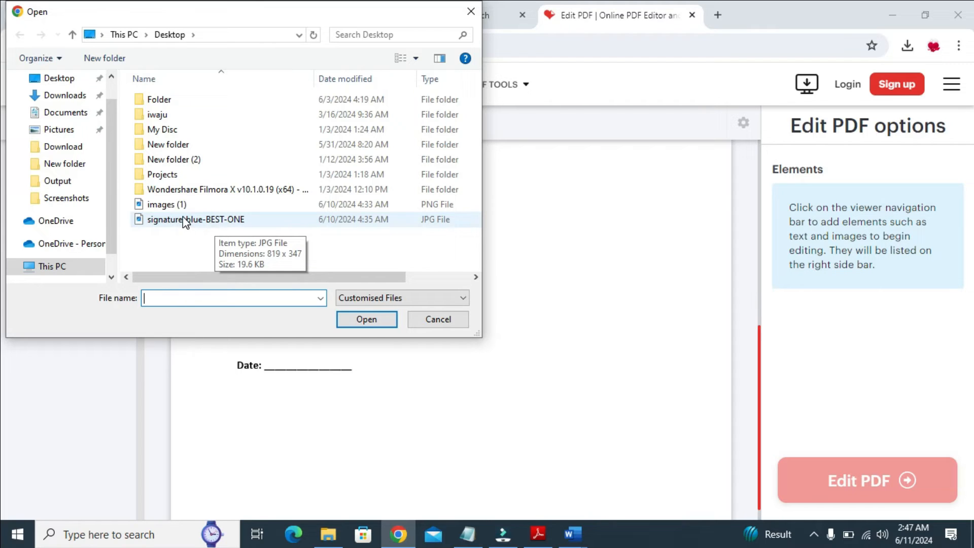
pyautogui.moveTo(177, 225)
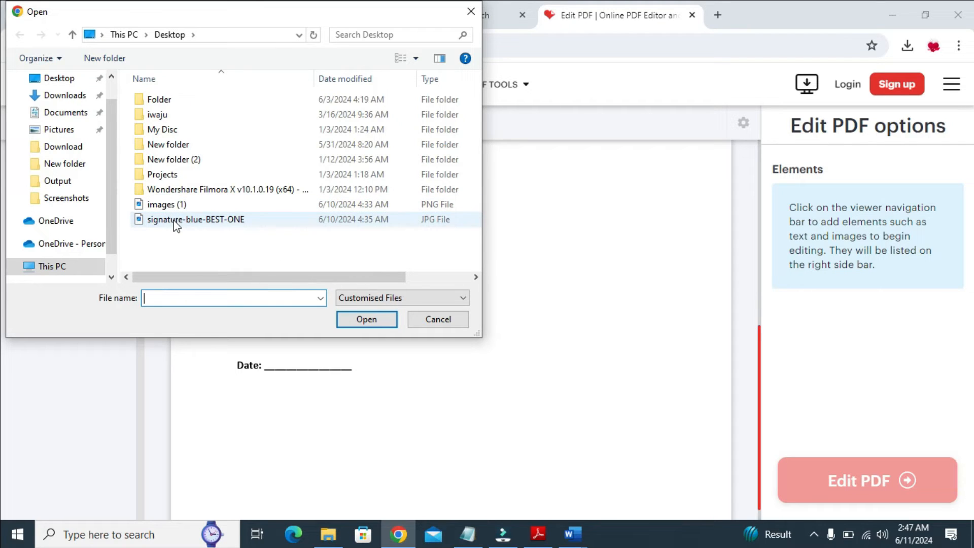
pyautogui.click(196, 219)
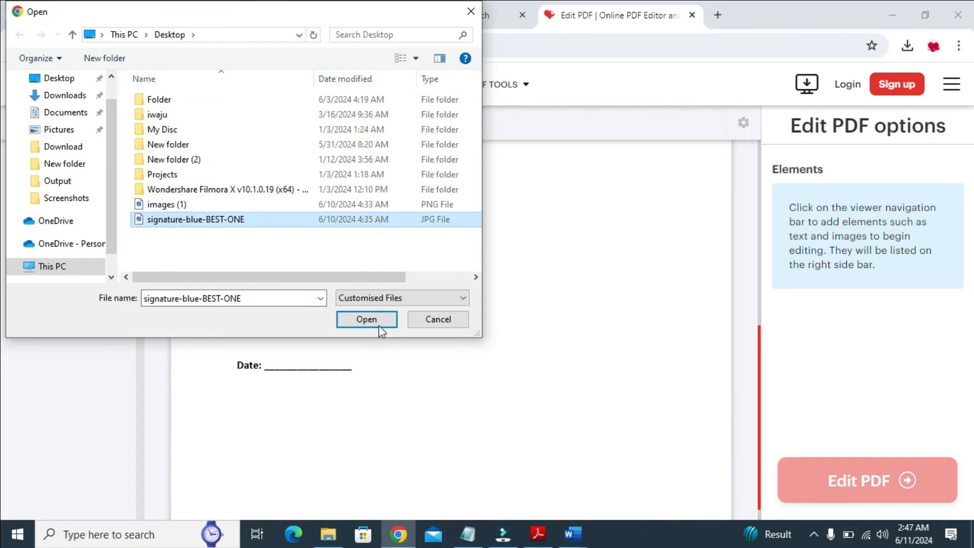
# - Position the signature image over the Sign line and deselect it
pyautogui.click(365, 319)
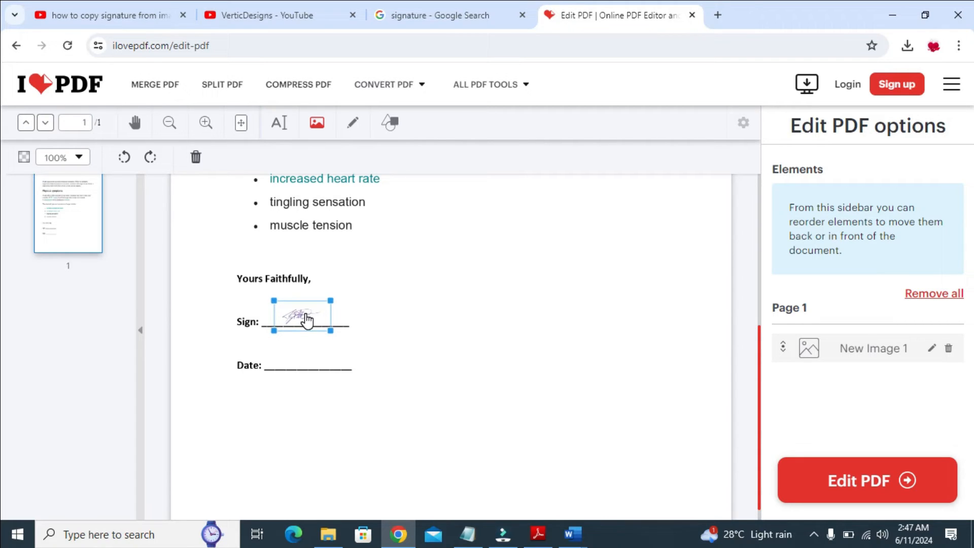
pyautogui.click(427, 332)
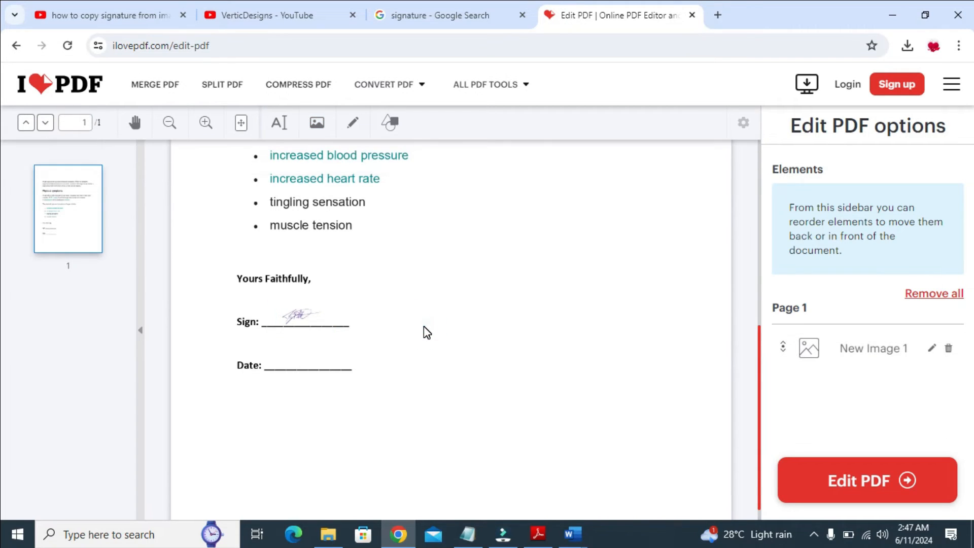
pyautogui.click(301, 316)
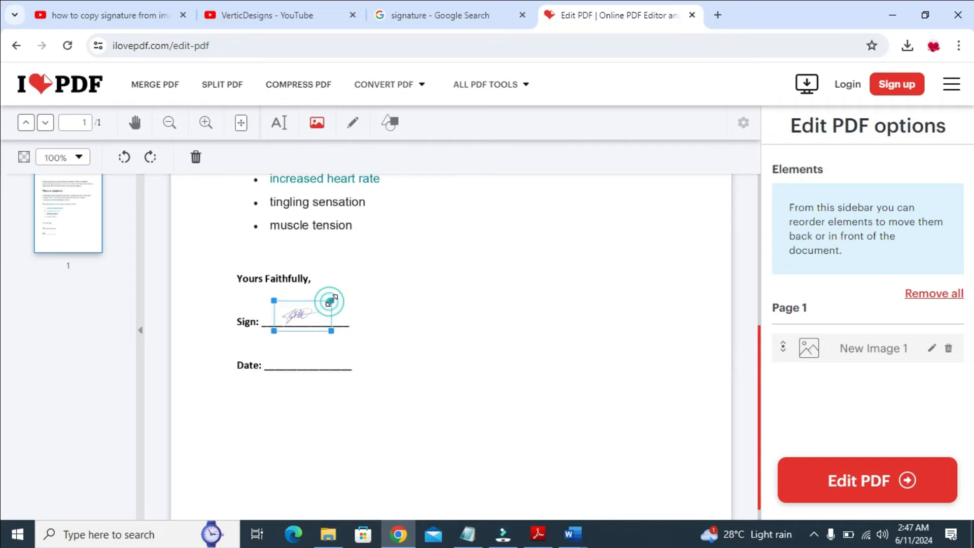
pyautogui.click(427, 335)
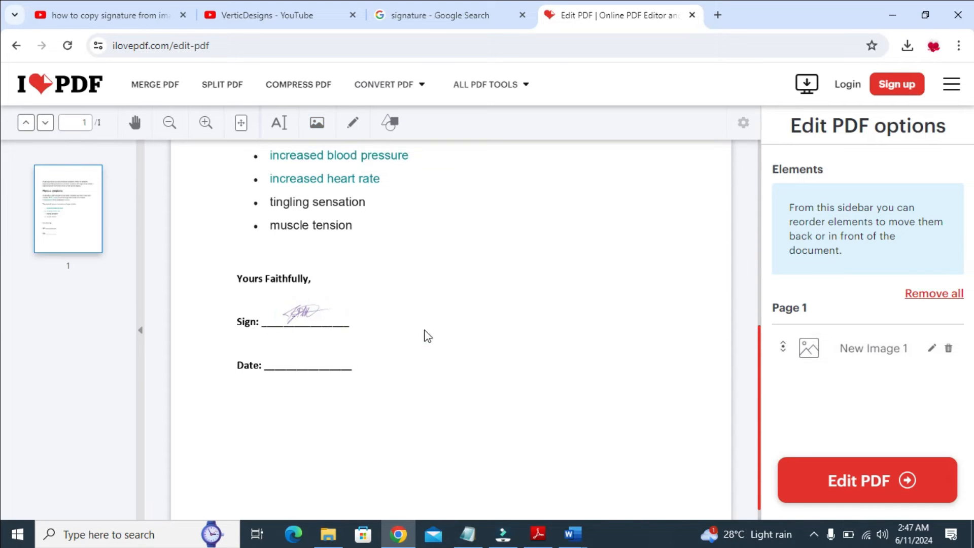
pyautogui.moveTo(294, 361)
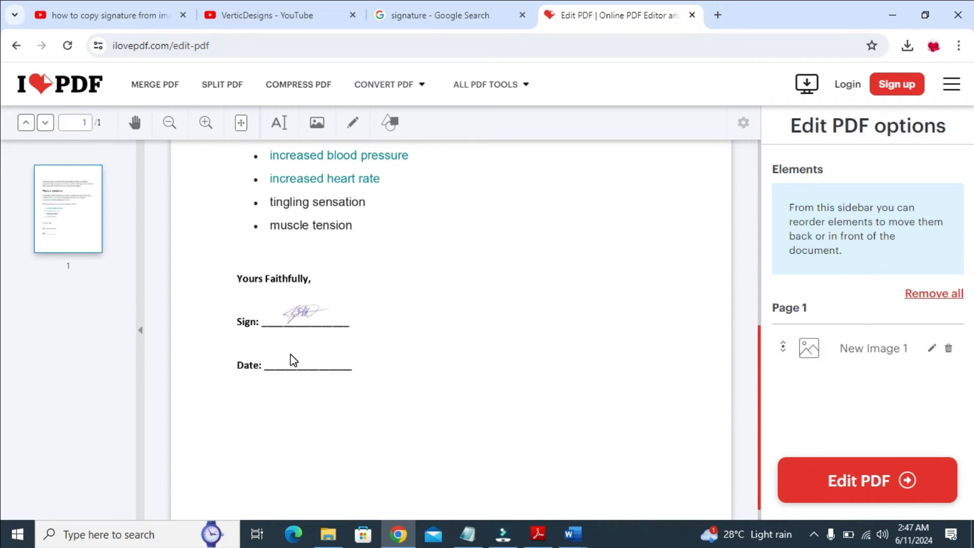
pyautogui.moveTo(279, 122)
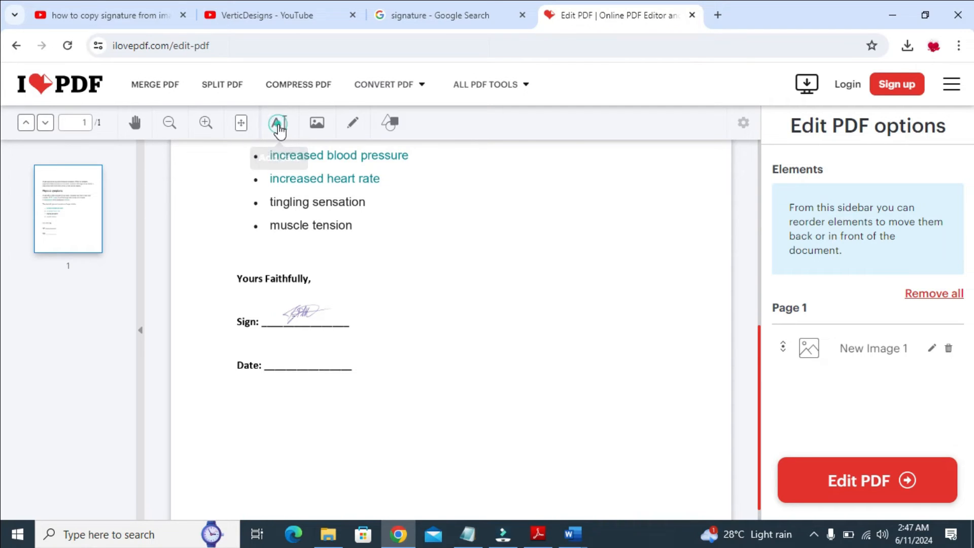
# - Add a text box reading 12/07/2024 and move it onto the Date line
pyautogui.click(277, 122)
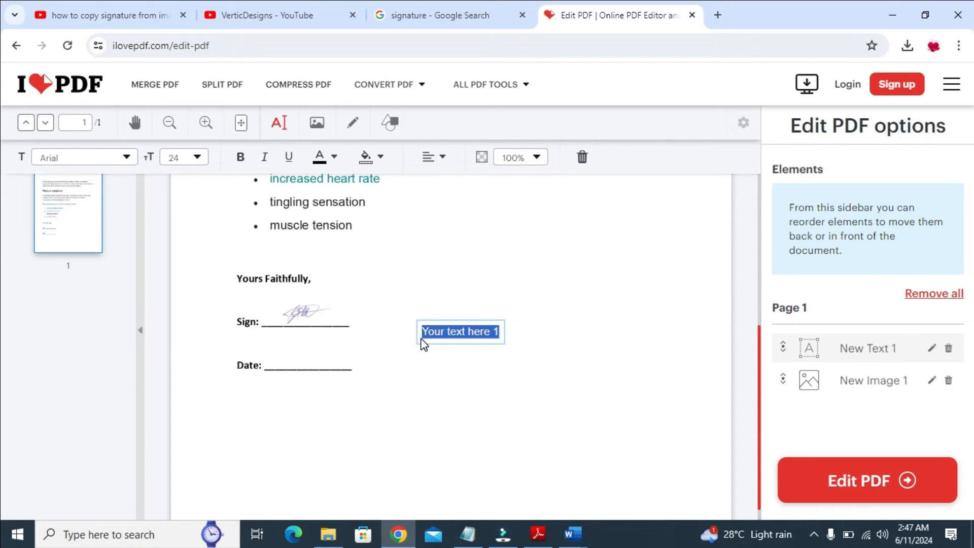
pyautogui.write('12')
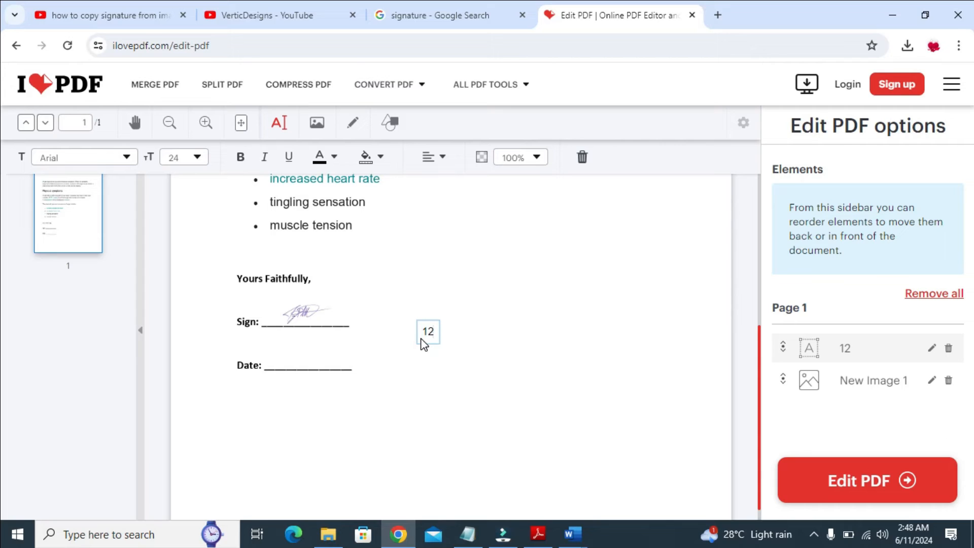
pyautogui.write('/')
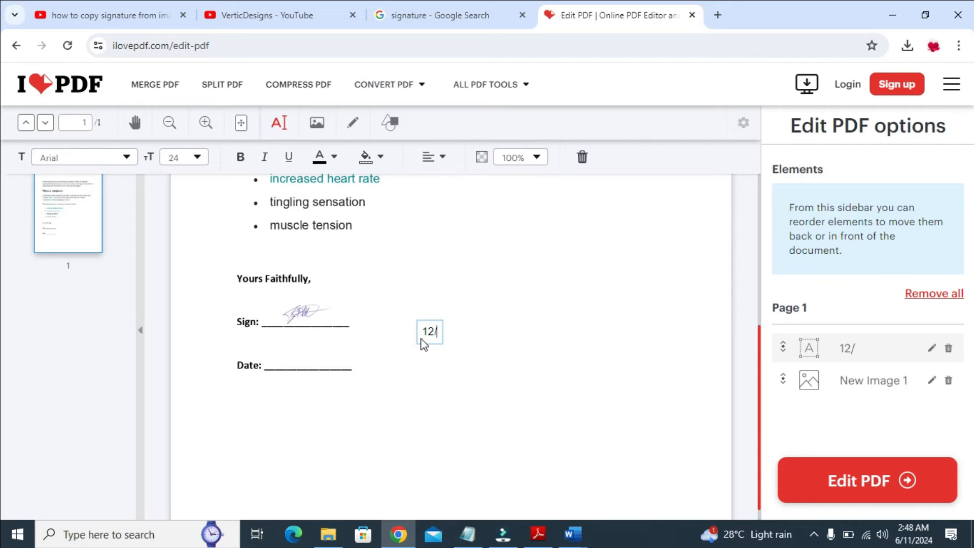
pyautogui.write('07/')
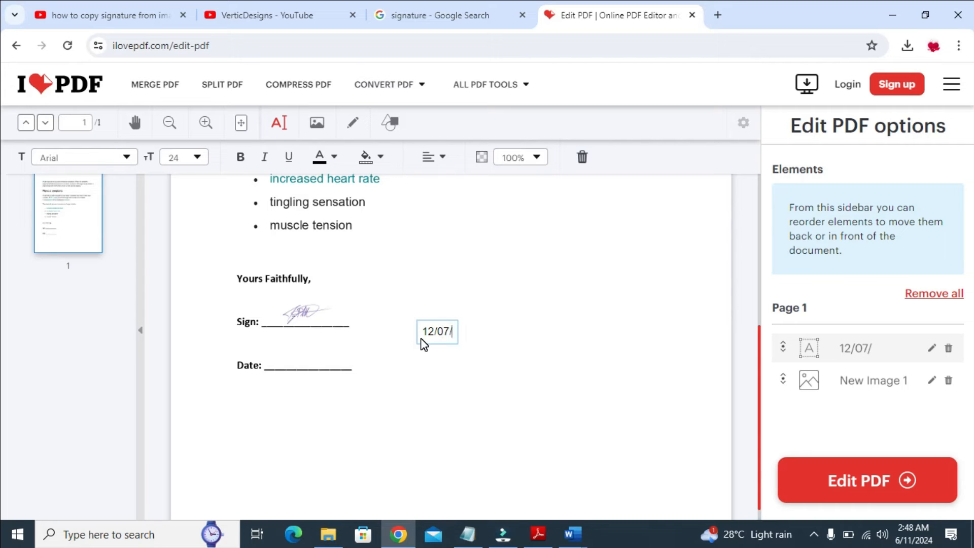
pyautogui.write('10')
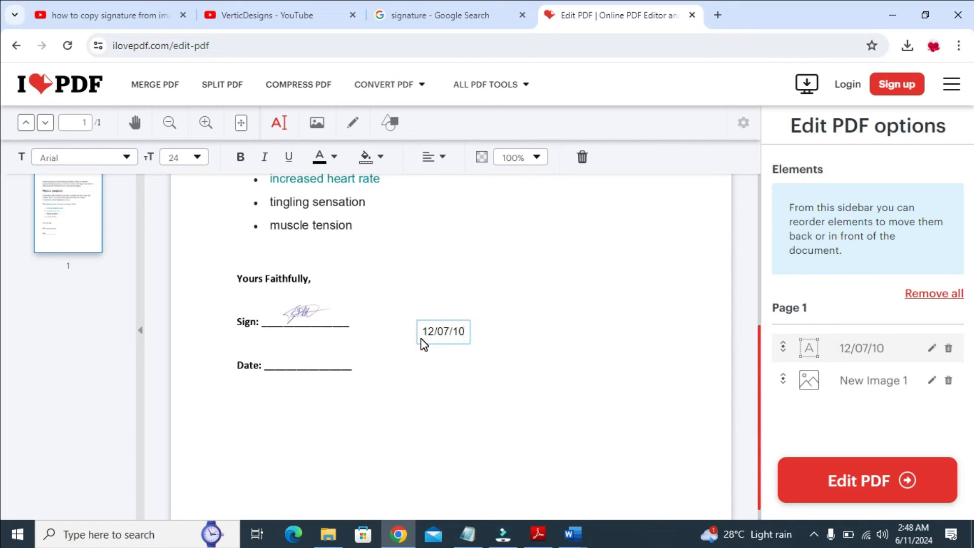
pyautogui.press('Backspace')
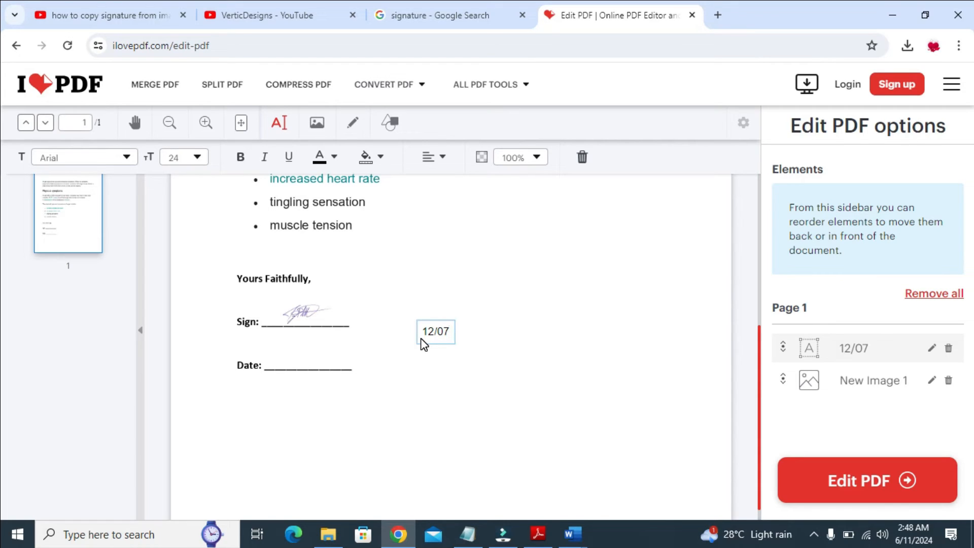
pyautogui.write('/2024')
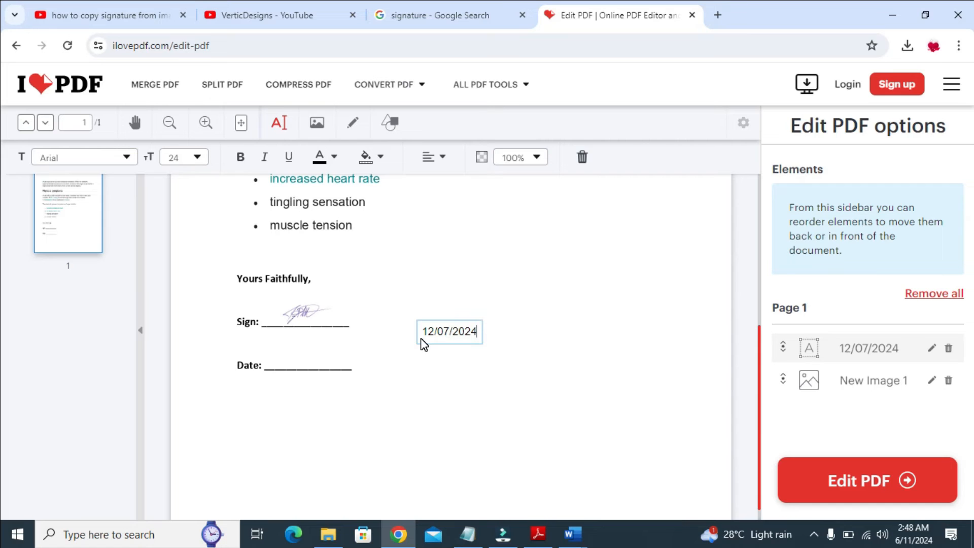
pyautogui.click(509, 348)
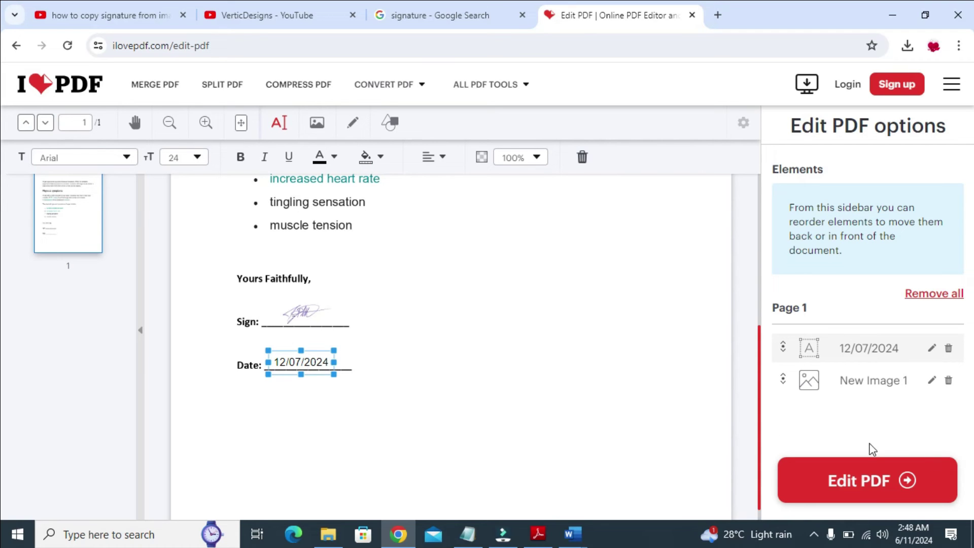
pyautogui.moveTo(893, 484)
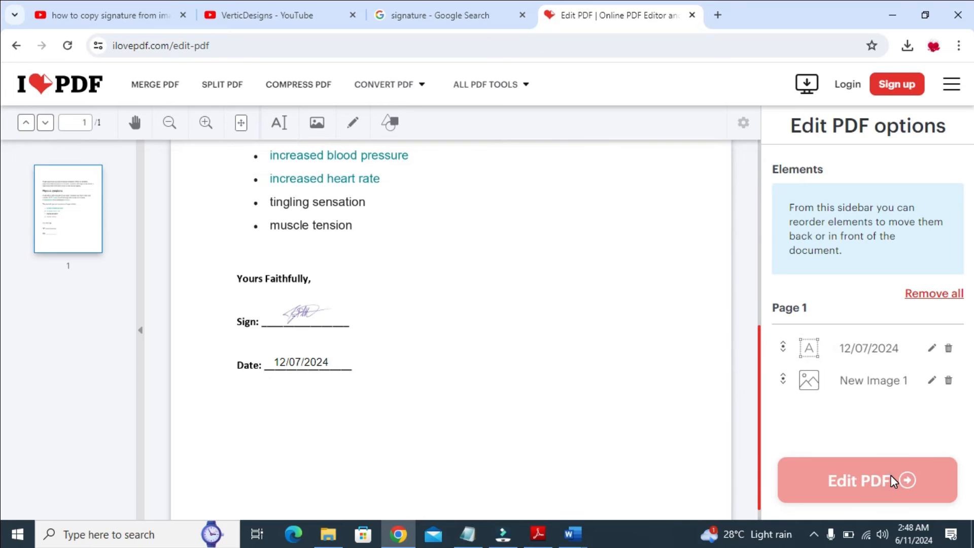
# - Process the edited letter with Edit PDF and download the resulting PDF
pyautogui.click(866, 481)
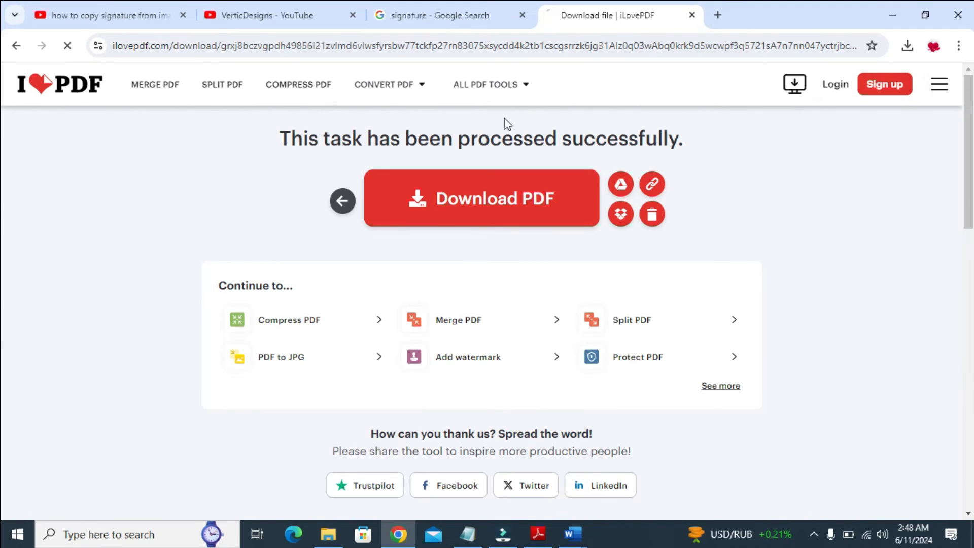
pyautogui.moveTo(748, 141)
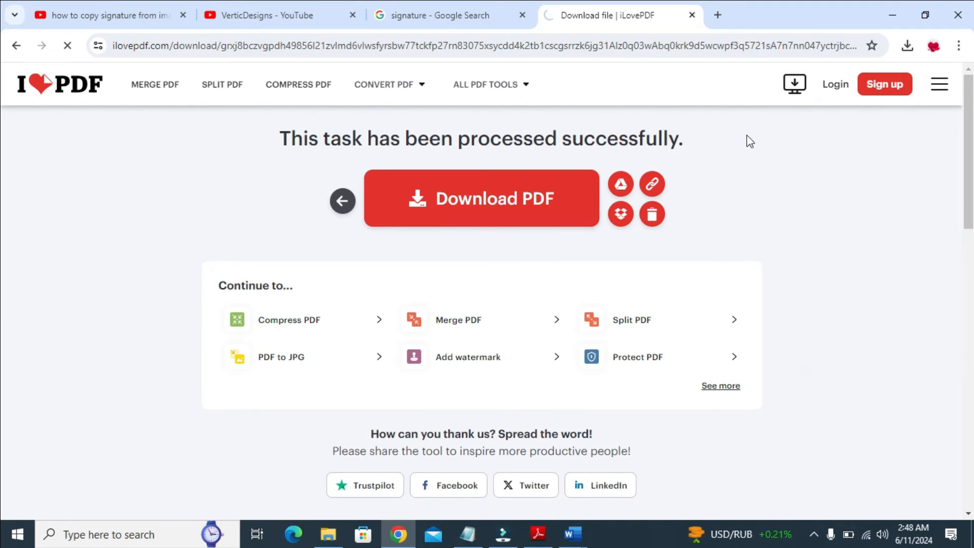
pyautogui.click(481, 199)
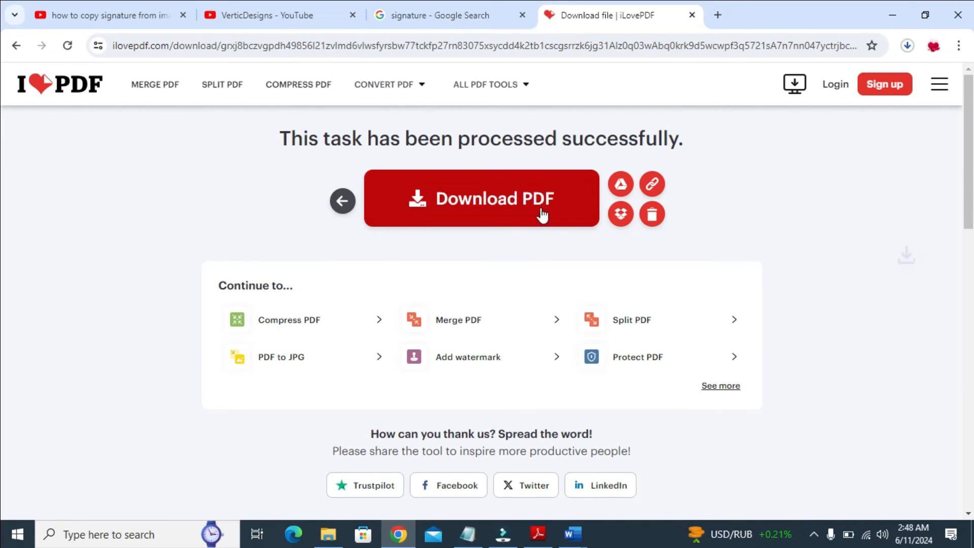
pyautogui.click(907, 46)
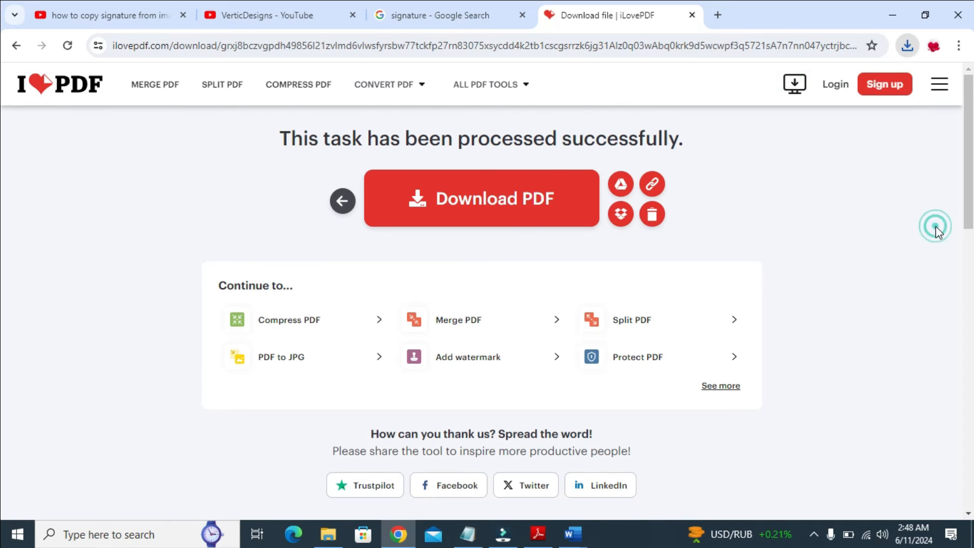
pyautogui.moveTo(429, 536)
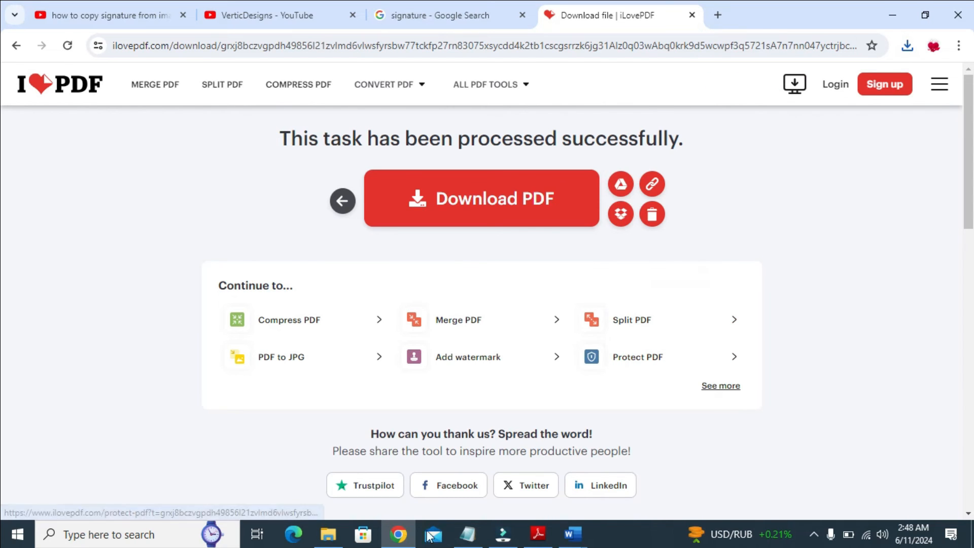
# - Show the new For the Video PDF (111 KB) in File Explorer's Downloads folder
pyautogui.click(327, 539)
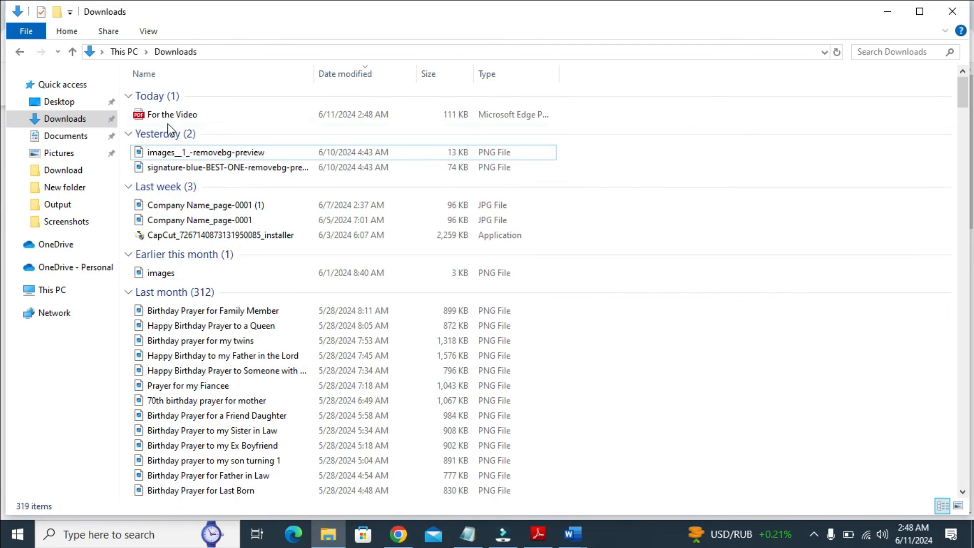
pyautogui.moveTo(335, 114)
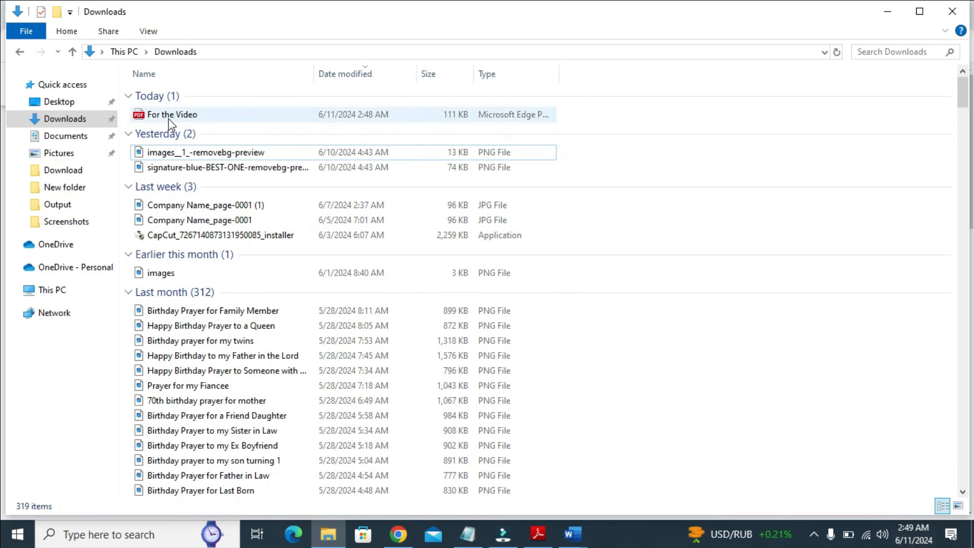
pyautogui.rightClick(171, 114)
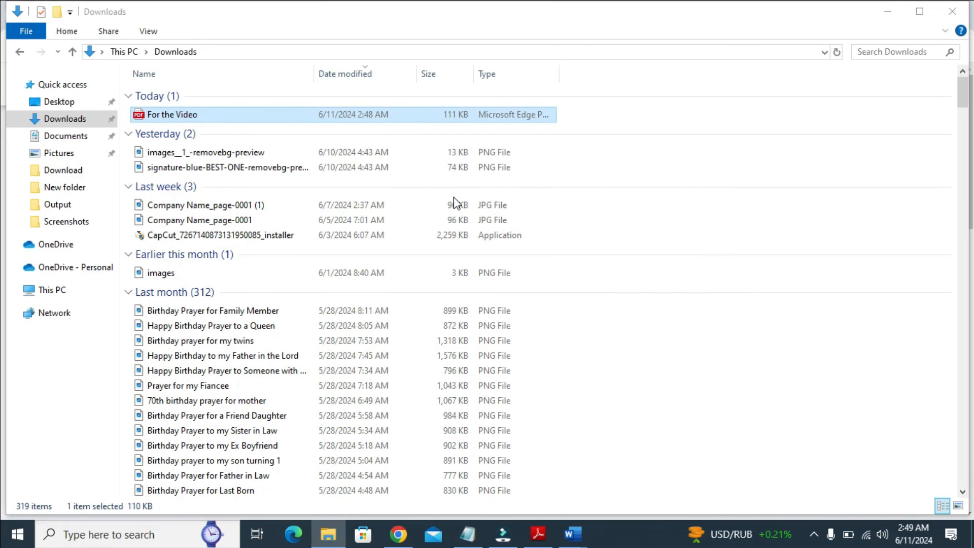
# - Open For the Video.pdf in Adobe Reader and scroll to the signed, dated lines
pyautogui.doubleClick(170, 114)
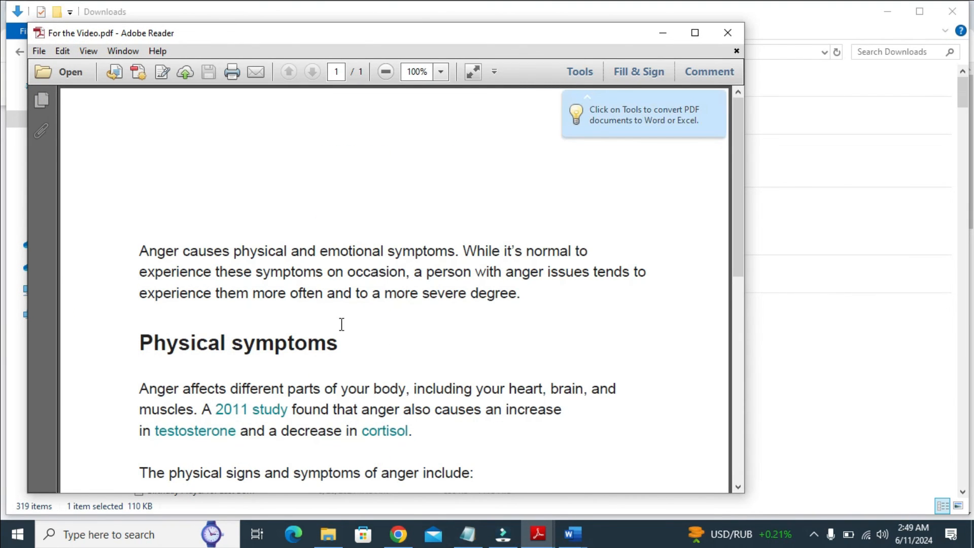
pyautogui.scroll(-3)
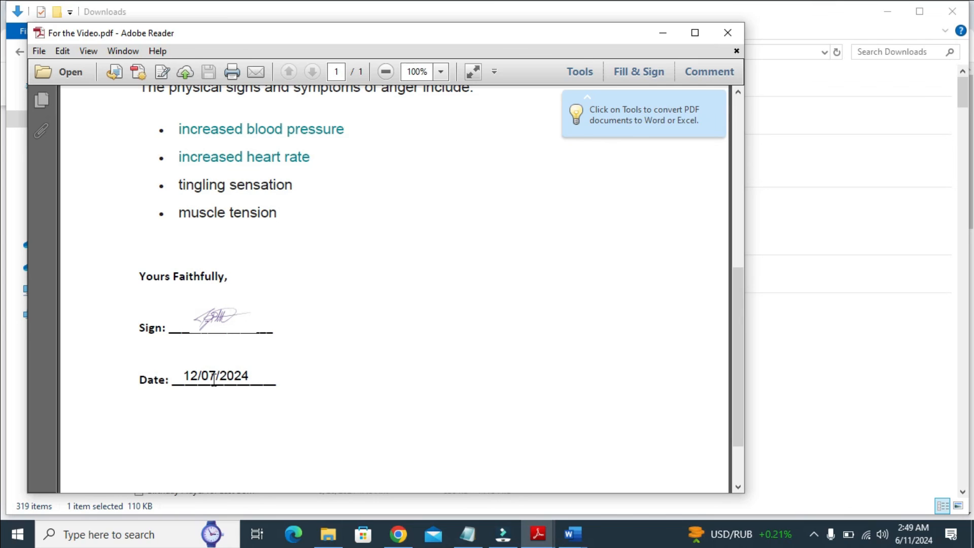
pyautogui.moveTo(420, 355)
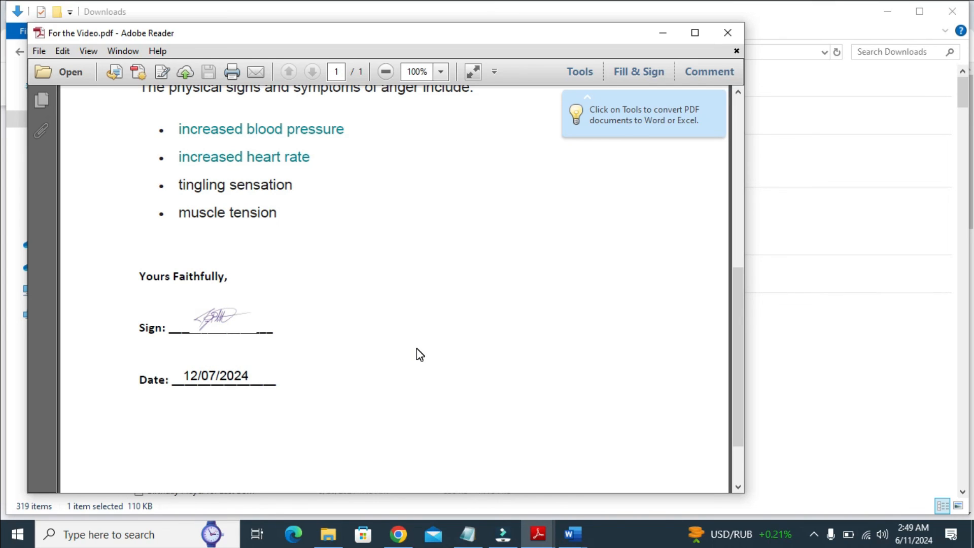
pyautogui.moveTo(433, 338)
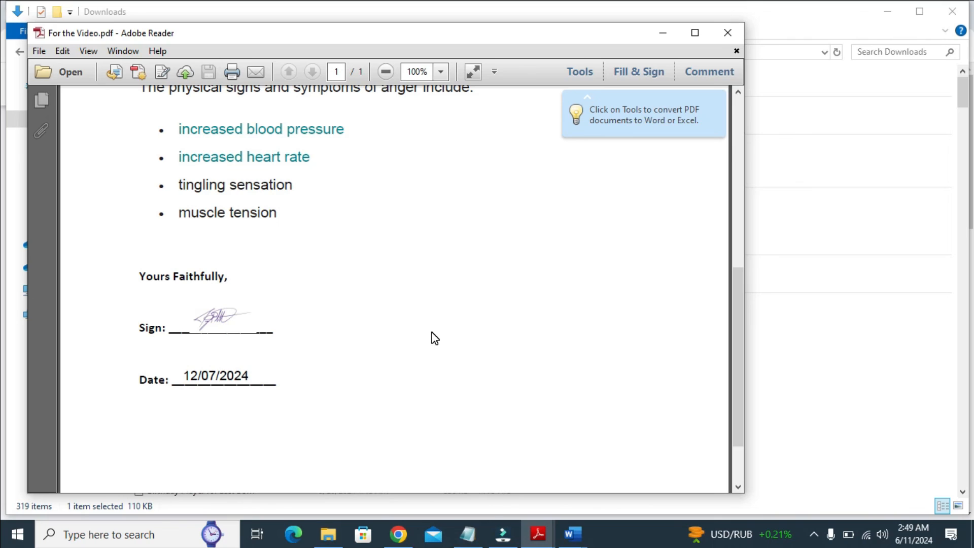